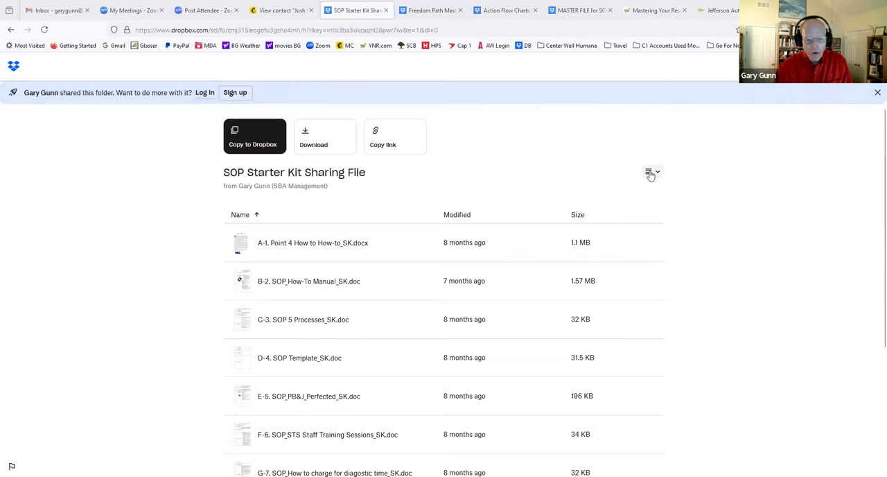
{"action": "mouse_move", "coordinate": [278, 177]}
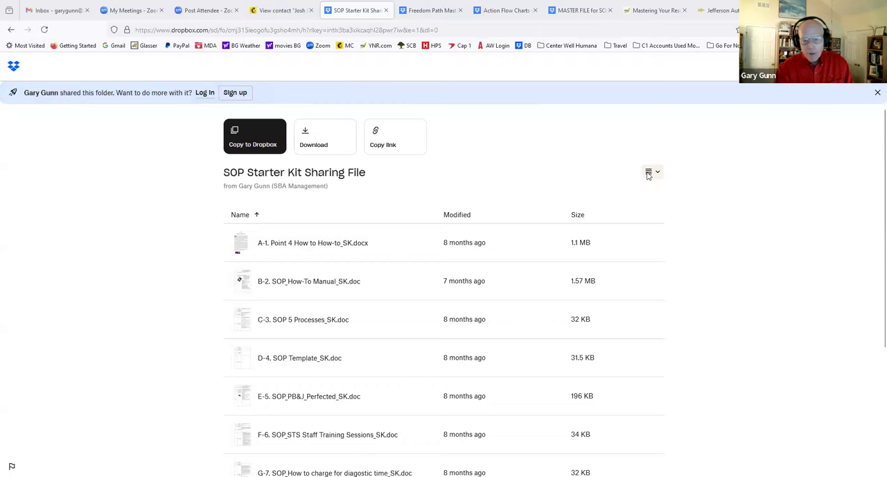
Step: Switch the SOP Starter Kit Sharing File folder from list view to thumbnail grid view
{"action": "left_click", "coordinate": [648, 171]}
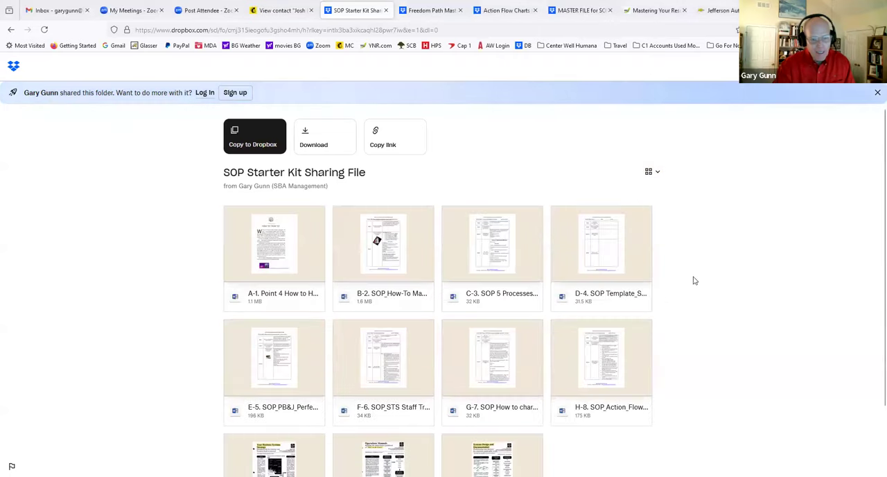
{"action": "mouse_move", "coordinate": [698, 286]}
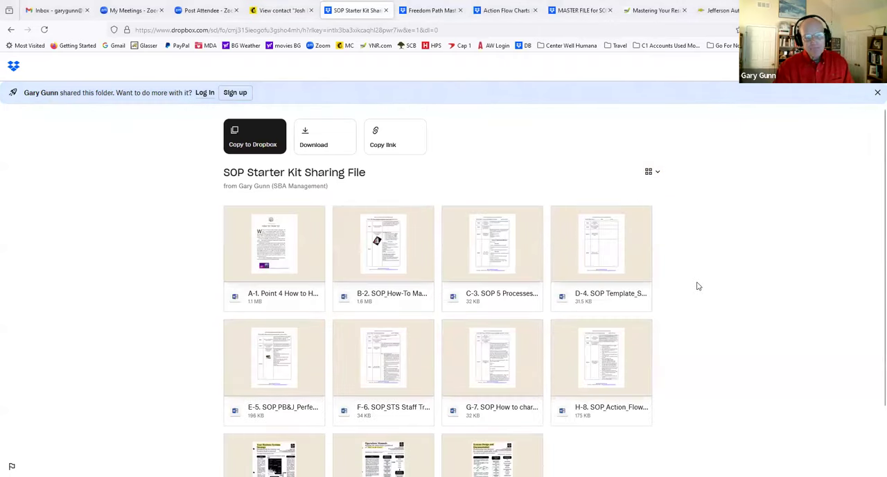
{"action": "left_click", "coordinate": [274, 243]}
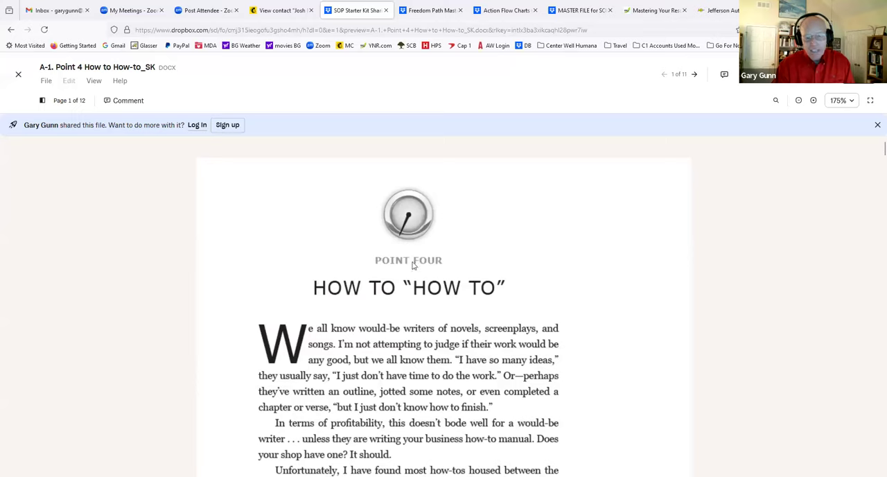
{"action": "mouse_move", "coordinate": [575, 307]}
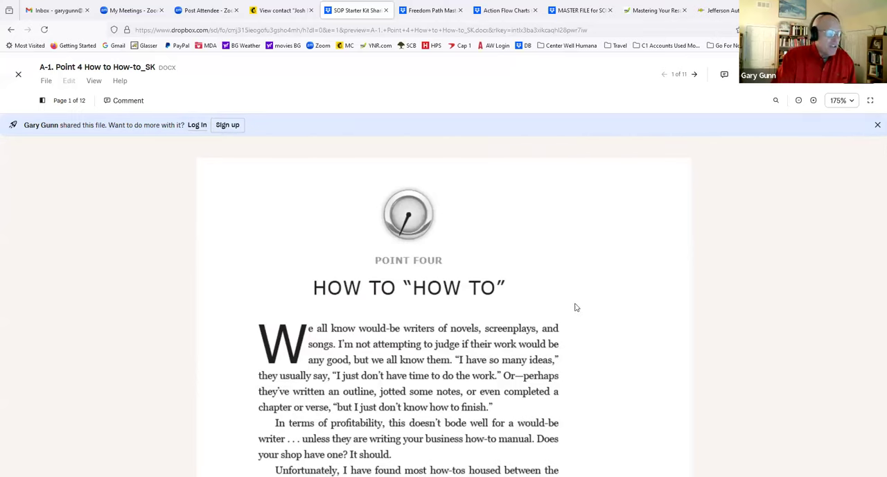
{"action": "mouse_move", "coordinate": [578, 339]}
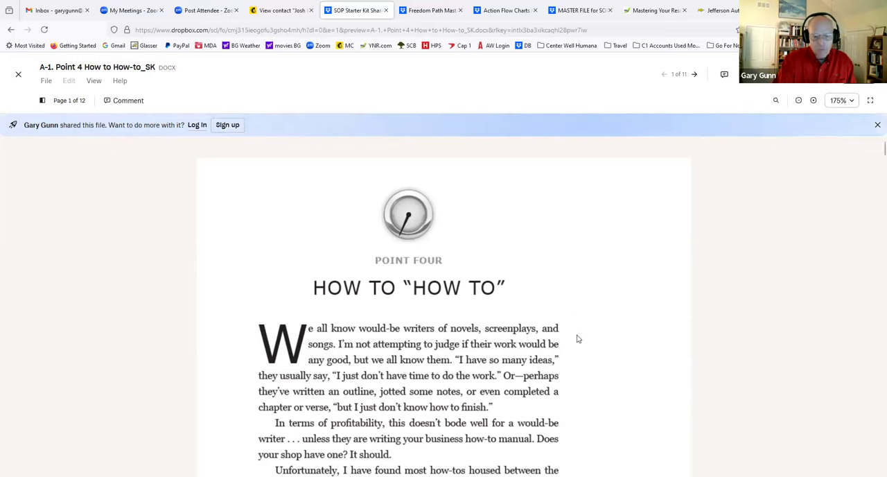
{"action": "scroll", "scroll_direction": "down", "scroll_amount": 3}
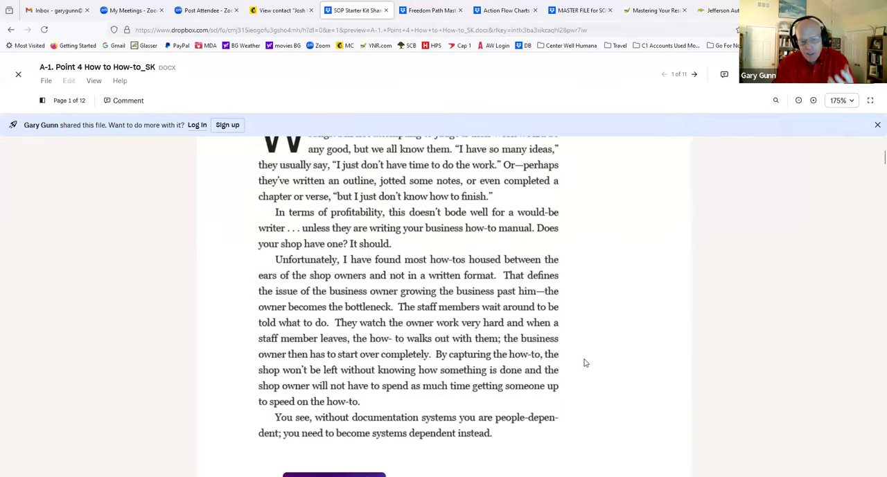
{"action": "scroll", "scroll_direction": "down", "scroll_amount": 3}
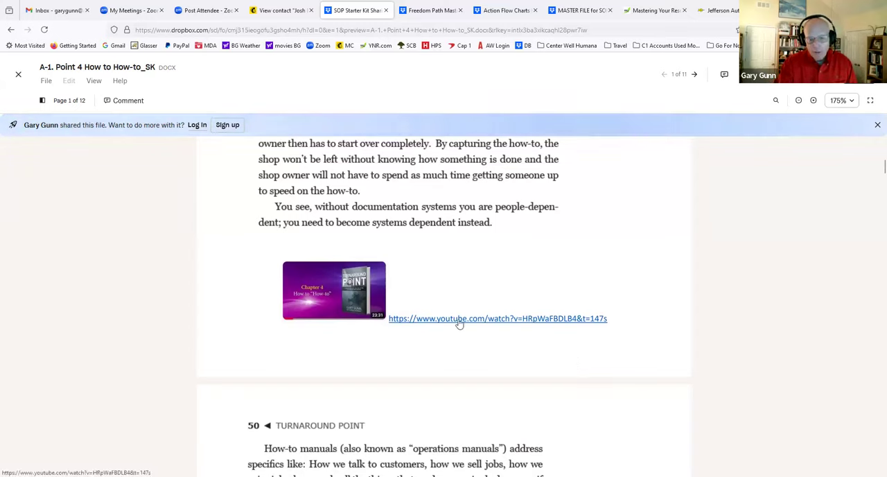
{"action": "mouse_move", "coordinate": [494, 324]}
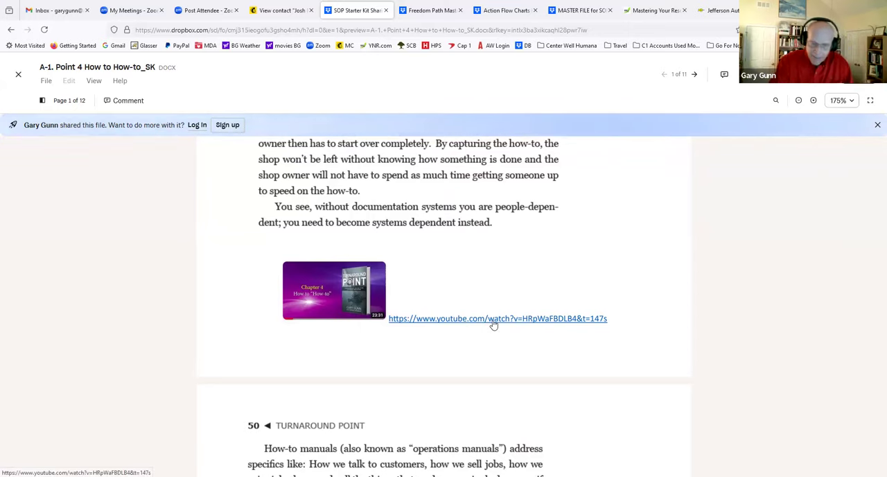
{"action": "mouse_move", "coordinate": [529, 326]}
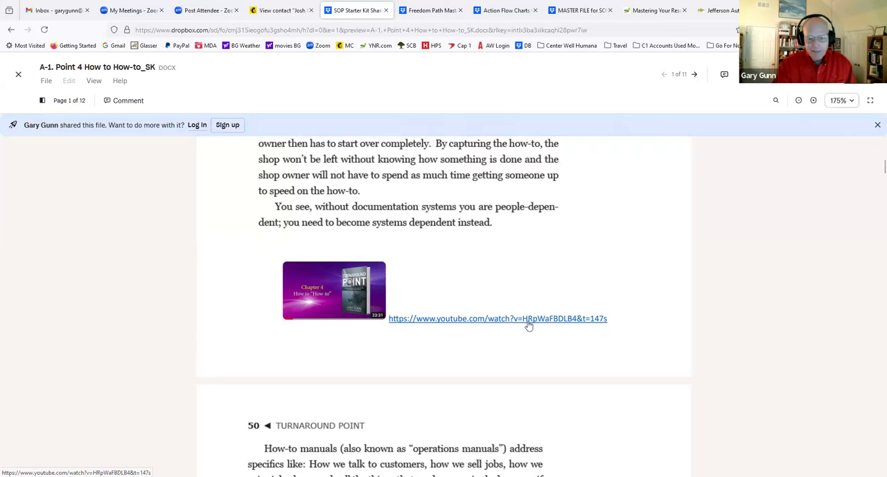
{"action": "mouse_move", "coordinate": [571, 384]}
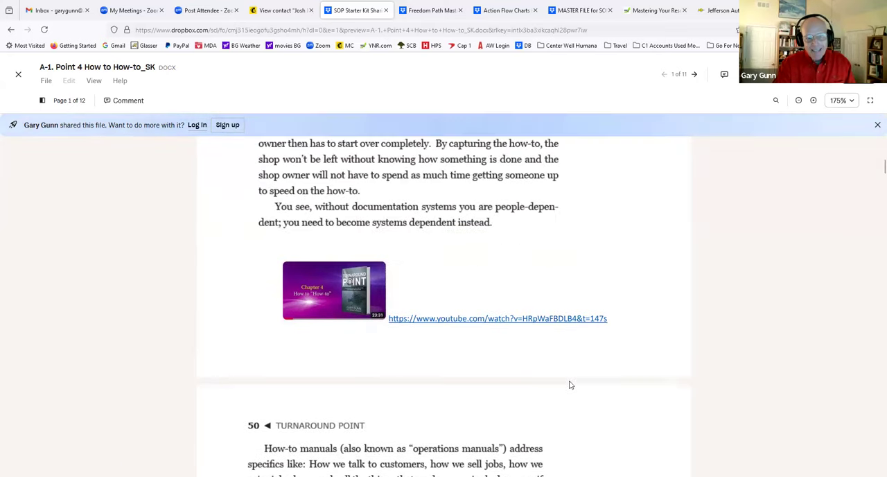
{"action": "scroll", "scroll_direction": "up", "scroll_amount": 3}
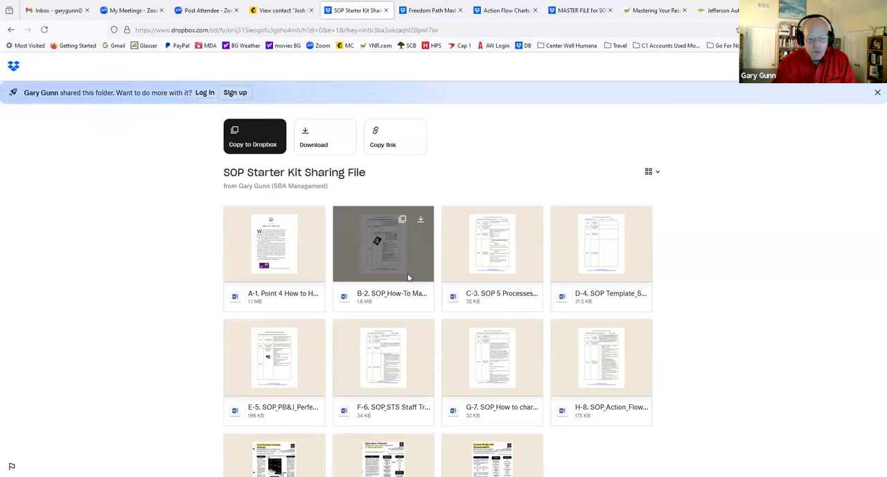
{"action": "left_click", "coordinate": [383, 243]}
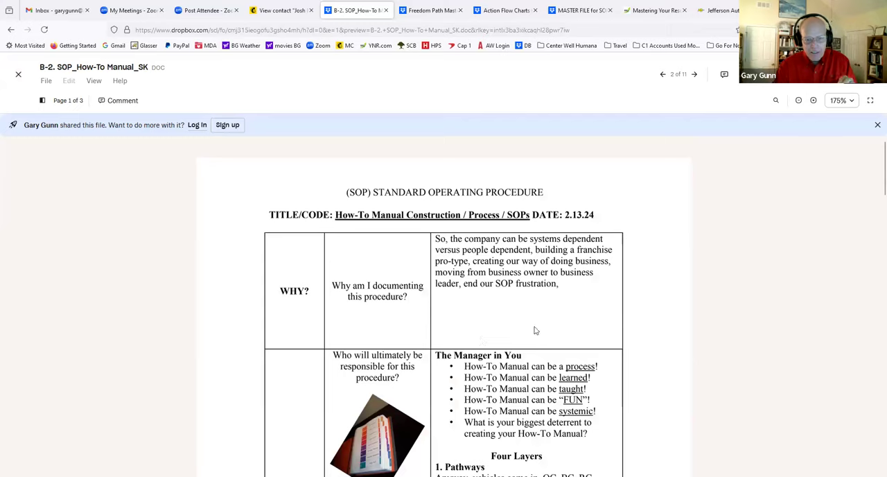
{"action": "scroll", "scroll_direction": "down", "scroll_amount": 3}
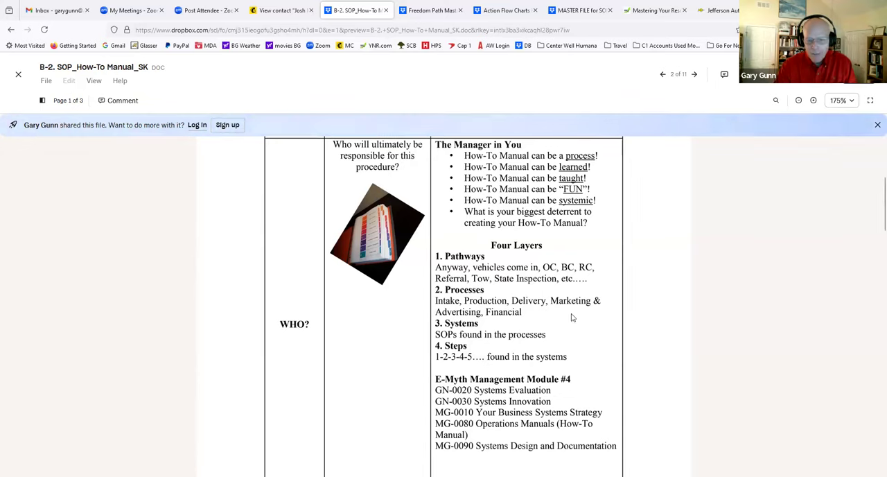
{"action": "scroll", "scroll_direction": "down", "scroll_amount": 3}
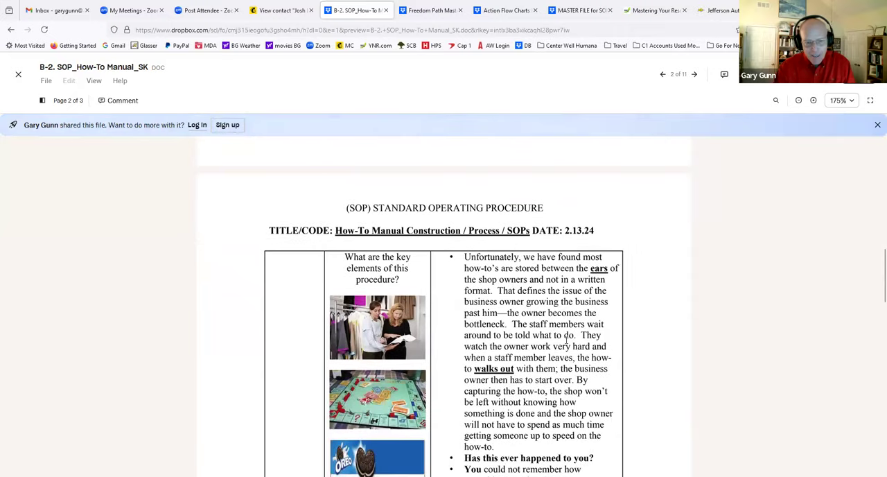
{"action": "scroll", "scroll_direction": "down", "scroll_amount": 3}
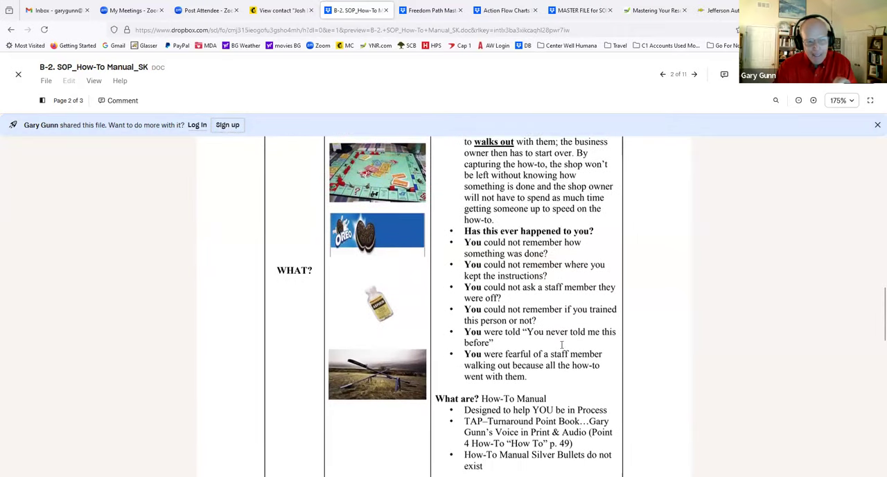
{"action": "scroll", "scroll_direction": "down", "scroll_amount": 3}
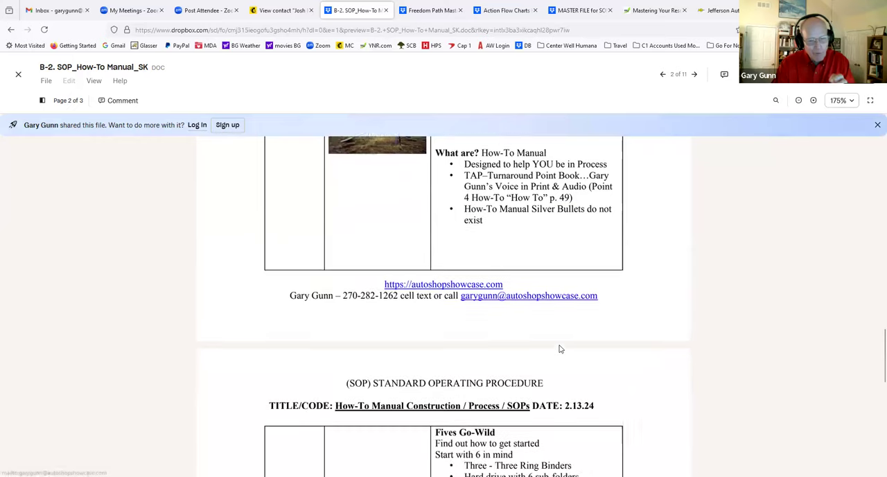
{"action": "scroll", "scroll_direction": "down", "scroll_amount": 3}
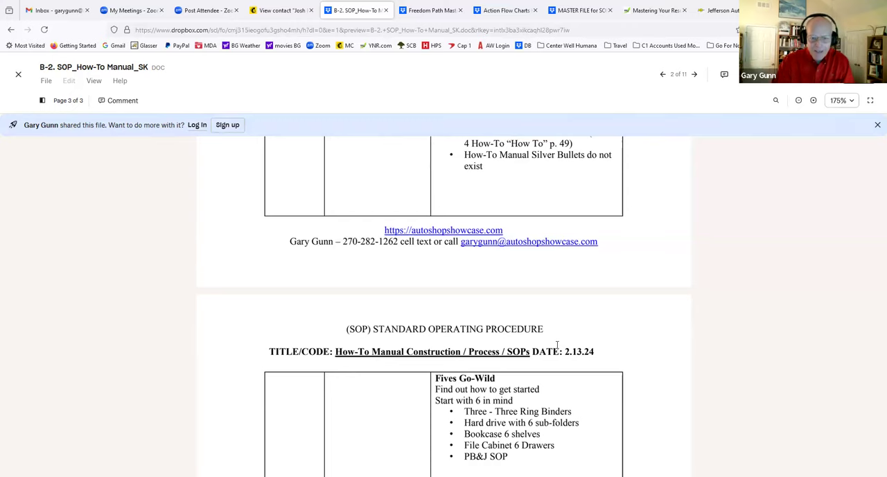
{"action": "scroll", "scroll_direction": "down", "scroll_amount": 3}
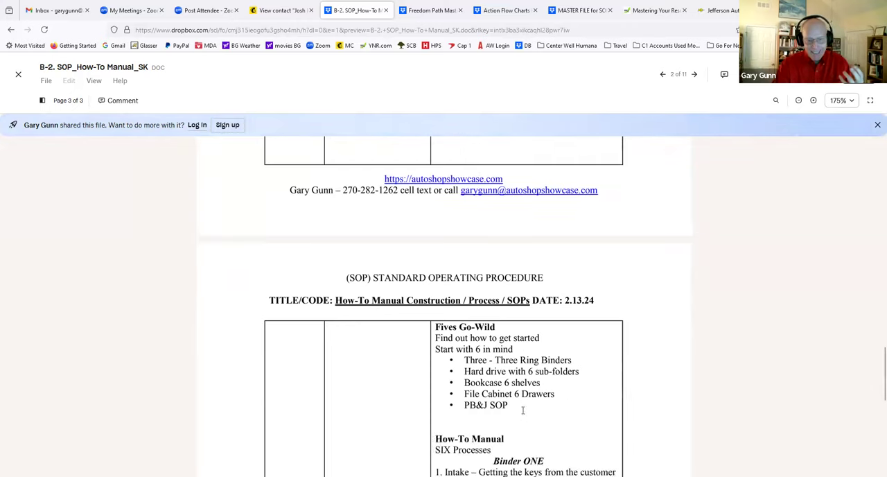
{"action": "scroll", "scroll_direction": "down", "scroll_amount": 3}
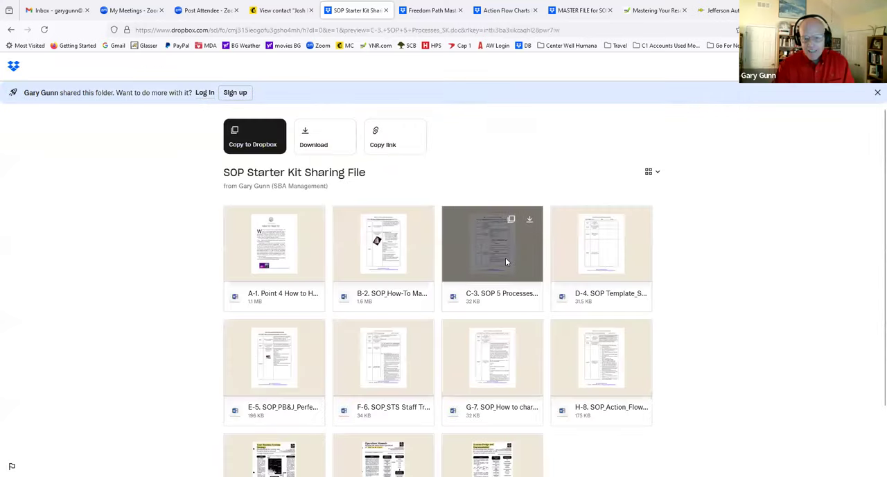
Step: Preview C-3. SOP 5 Processes_SK, read down to its HOW section and back, then close it
{"action": "left_click", "coordinate": [492, 243]}
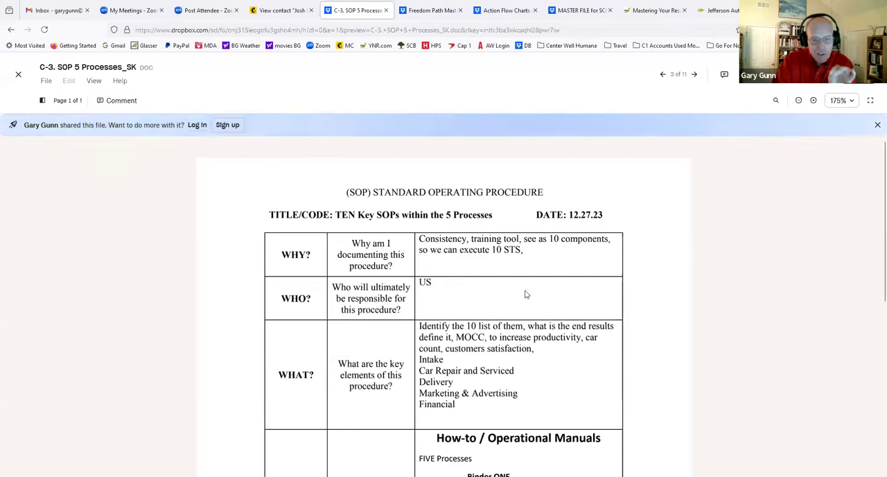
{"action": "scroll", "scroll_direction": "down", "scroll_amount": 3}
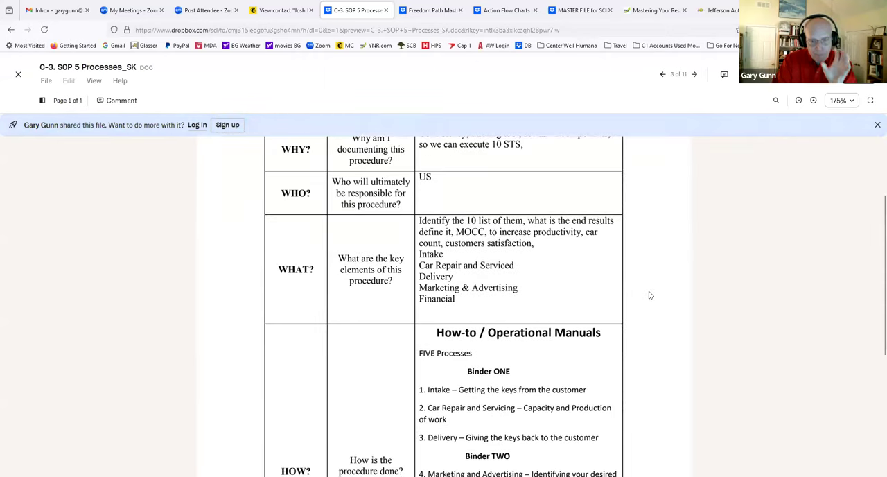
{"action": "scroll", "scroll_direction": "down", "scroll_amount": 3}
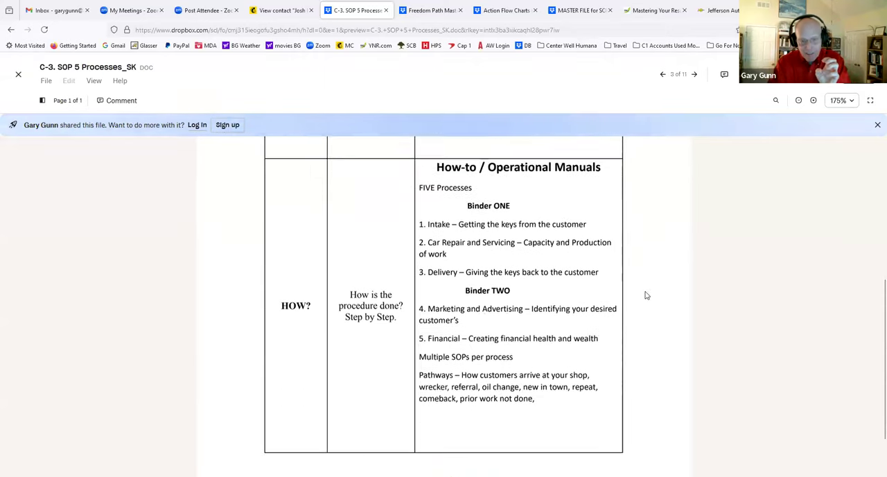
{"action": "scroll", "scroll_direction": "up", "scroll_amount": 3}
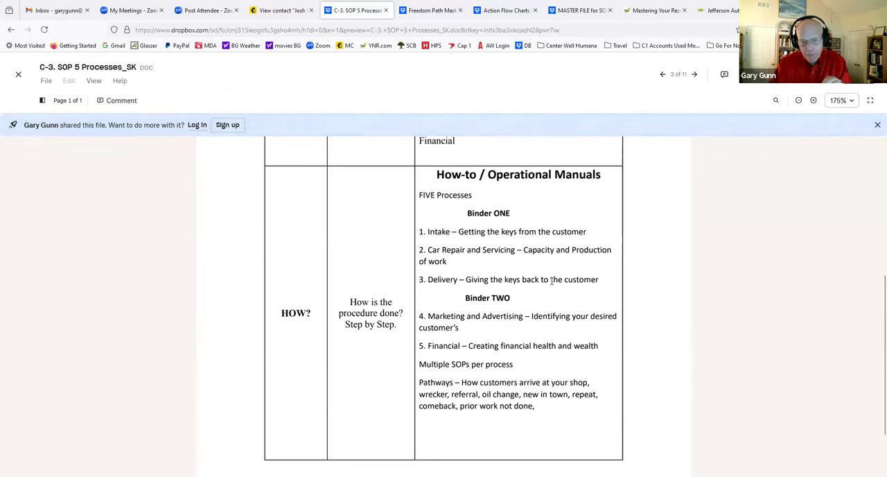
{"action": "scroll", "scroll_direction": "up", "scroll_amount": 3}
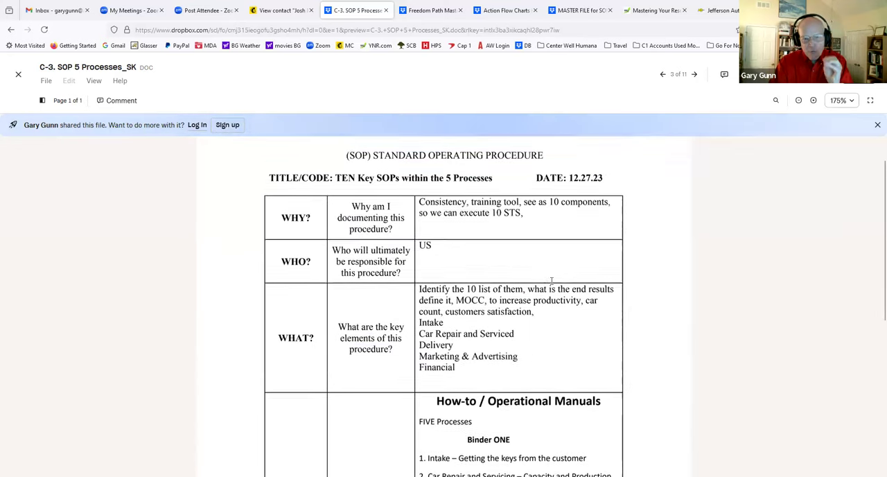
{"action": "scroll", "scroll_direction": "up", "scroll_amount": 3}
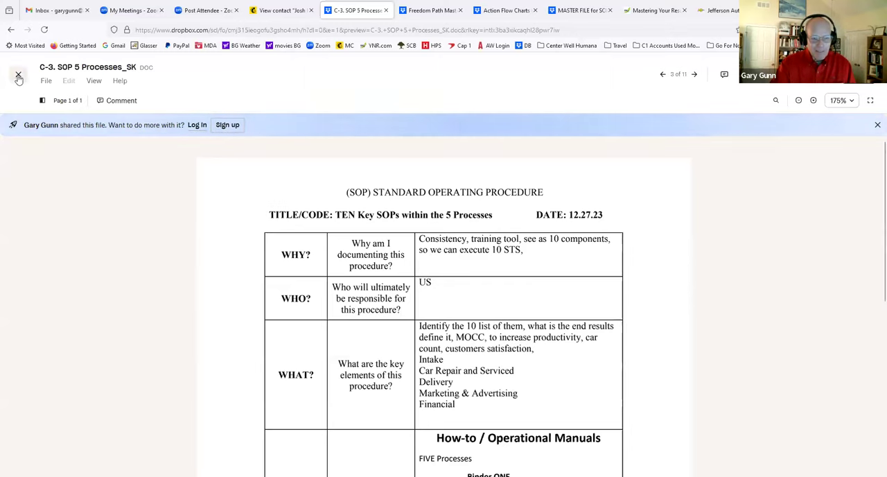
{"action": "left_click", "coordinate": [19, 75]}
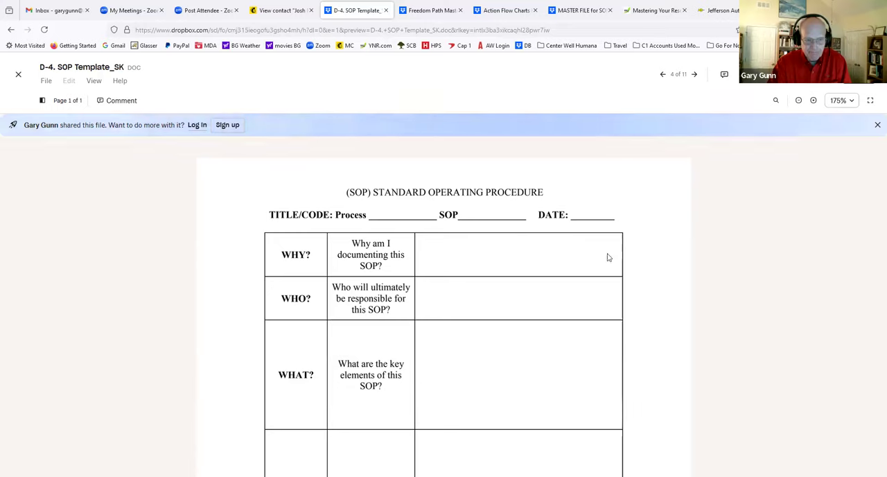
Step: Scroll the blank D-4. SOP Template_SK form to its HOW row and back, then close it
{"action": "scroll", "scroll_direction": "down", "scroll_amount": 3}
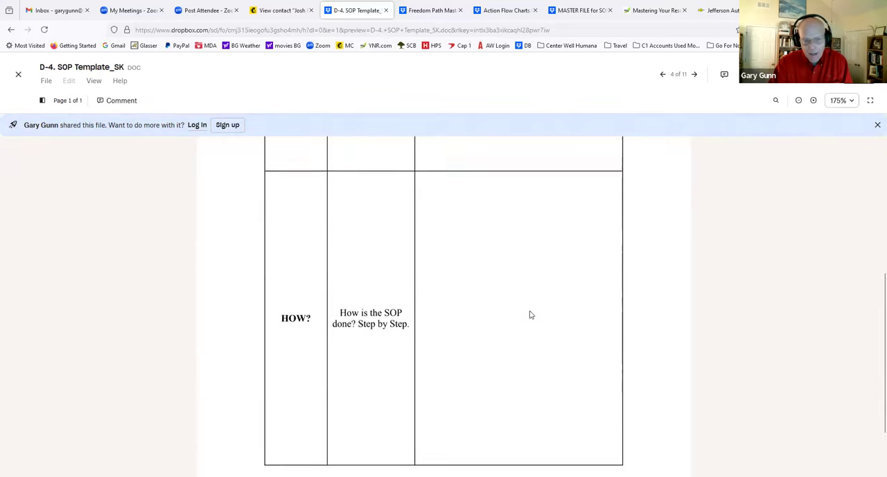
{"action": "scroll", "scroll_direction": "up", "scroll_amount": 3}
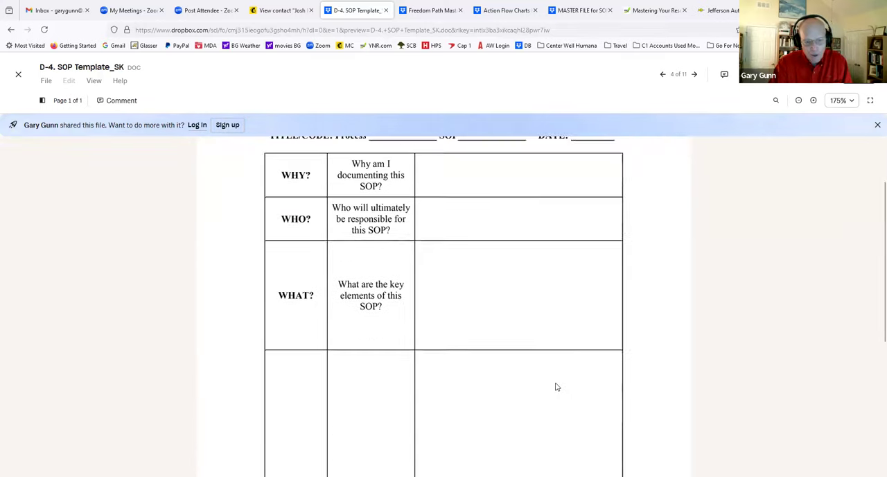
{"action": "scroll", "scroll_direction": "up", "scroll_amount": 3}
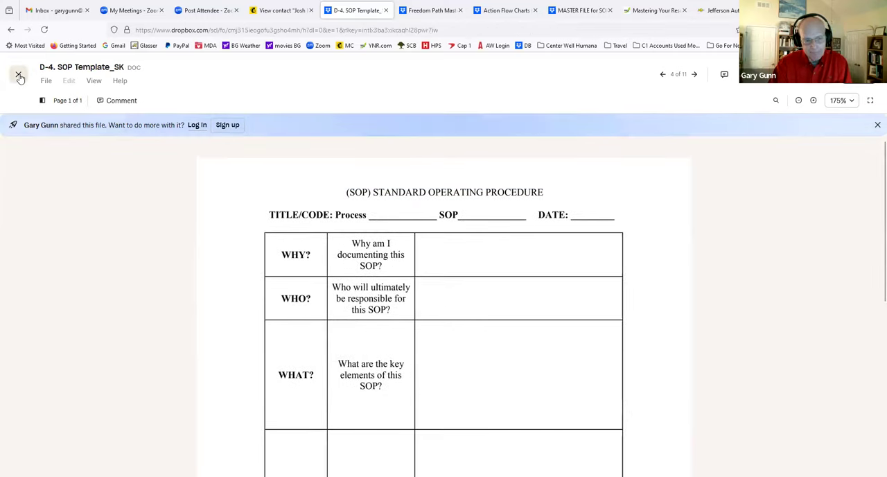
{"action": "left_click", "coordinate": [695, 74]}
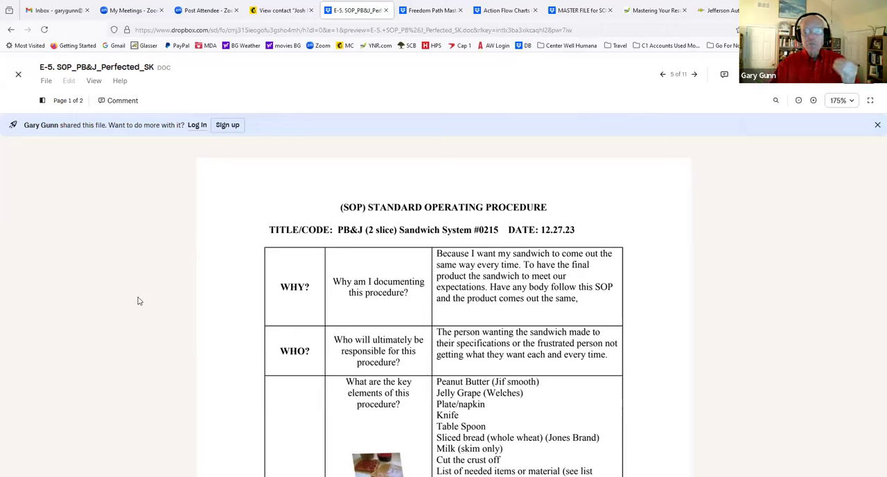
{"action": "mouse_move", "coordinate": [678, 330]}
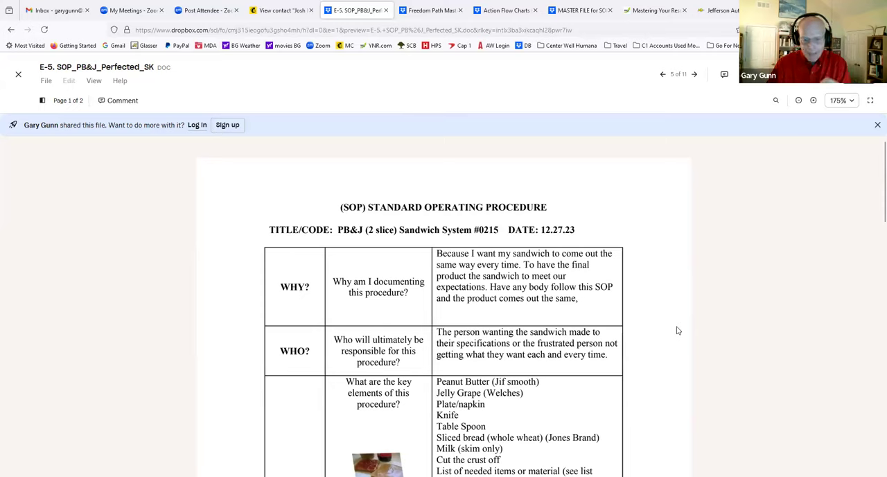
{"action": "mouse_move", "coordinate": [671, 338]}
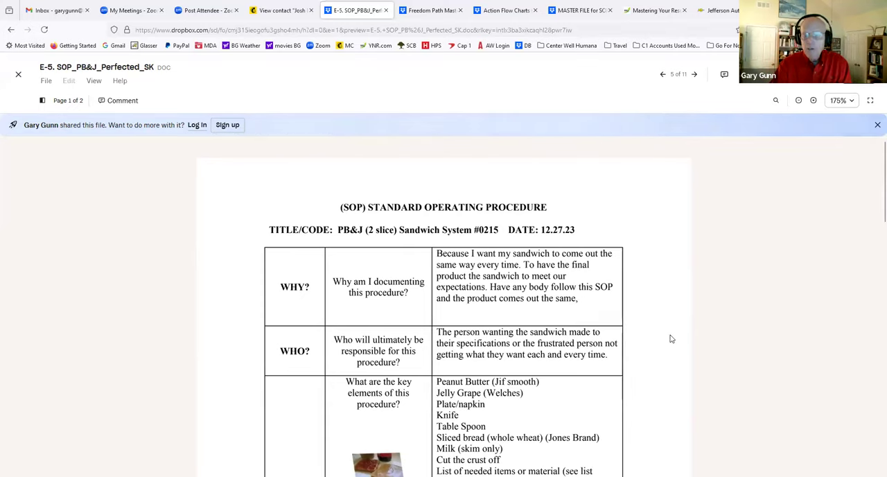
{"action": "mouse_move", "coordinate": [668, 340]}
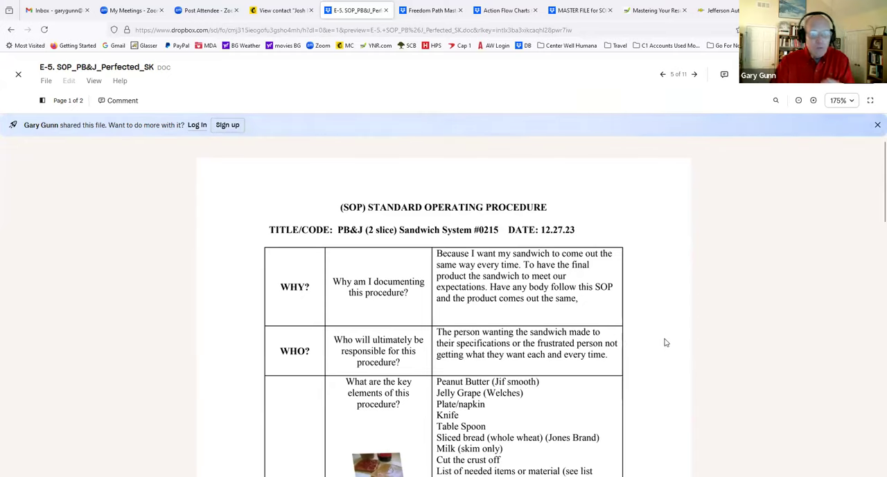
{"action": "mouse_move", "coordinate": [630, 343]}
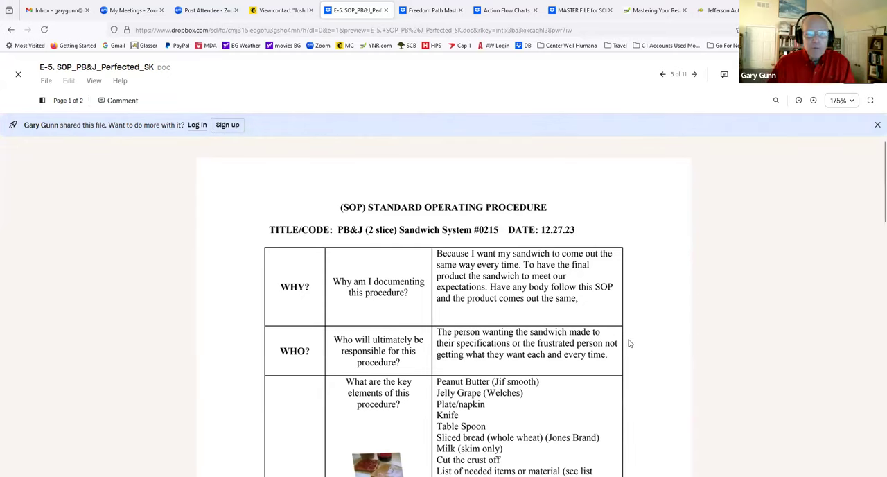
{"action": "mouse_move", "coordinate": [662, 364]}
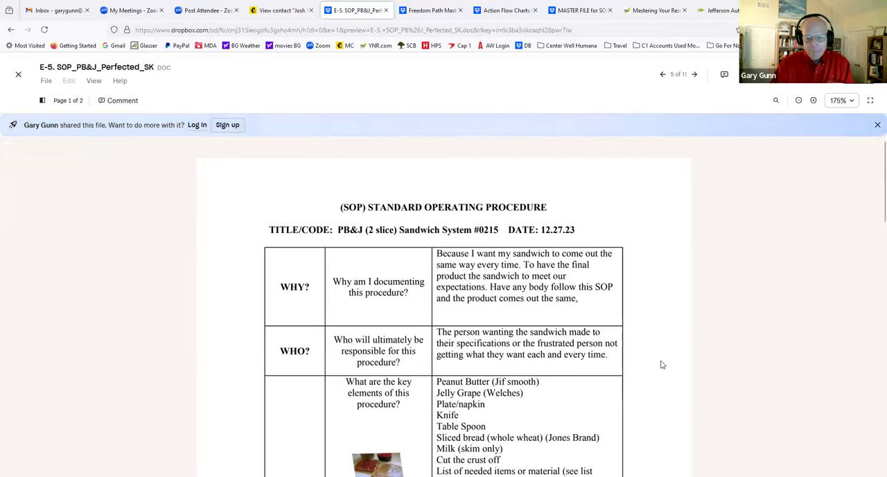
Step: Read the E-5. SOP_PB&J_Perfected_SK steps on page 2, then return to the top
{"action": "scroll", "scroll_direction": "down", "scroll_amount": 3}
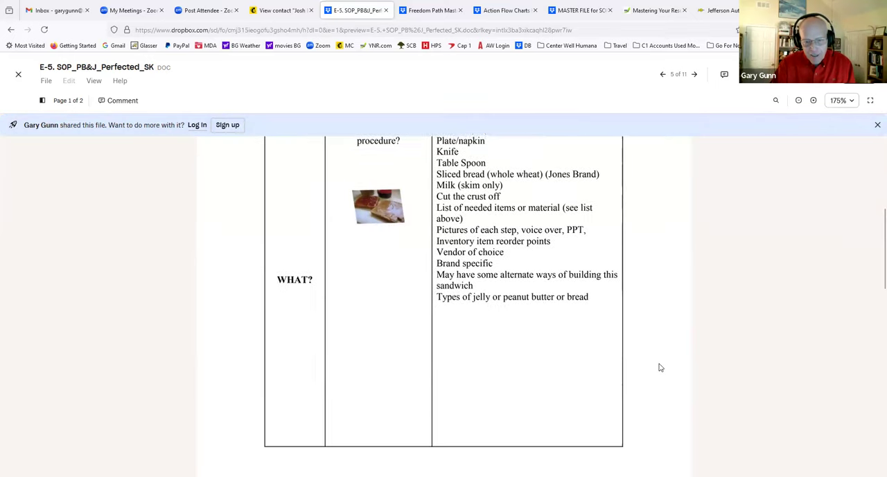
{"action": "scroll", "scroll_direction": "down", "scroll_amount": 3}
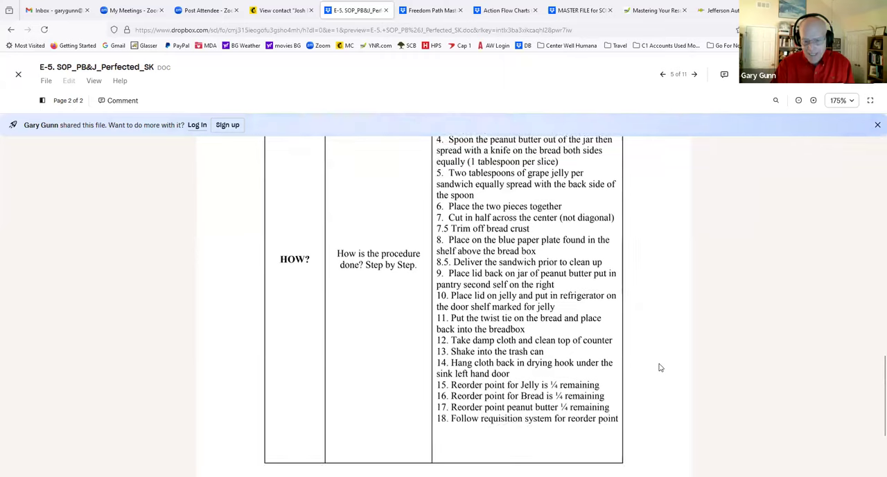
{"action": "scroll", "scroll_direction": "up", "scroll_amount": 3}
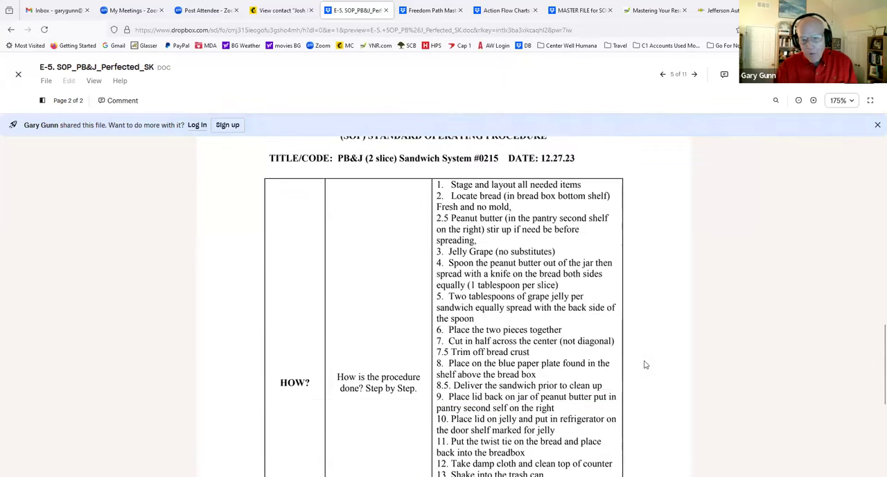
{"action": "scroll", "scroll_direction": "up", "scroll_amount": 3}
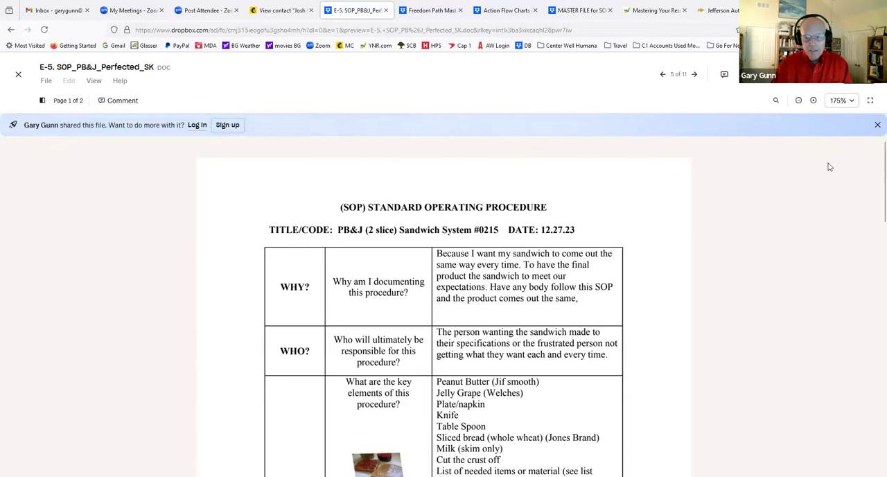
{"action": "mouse_move", "coordinate": [446, 85]}
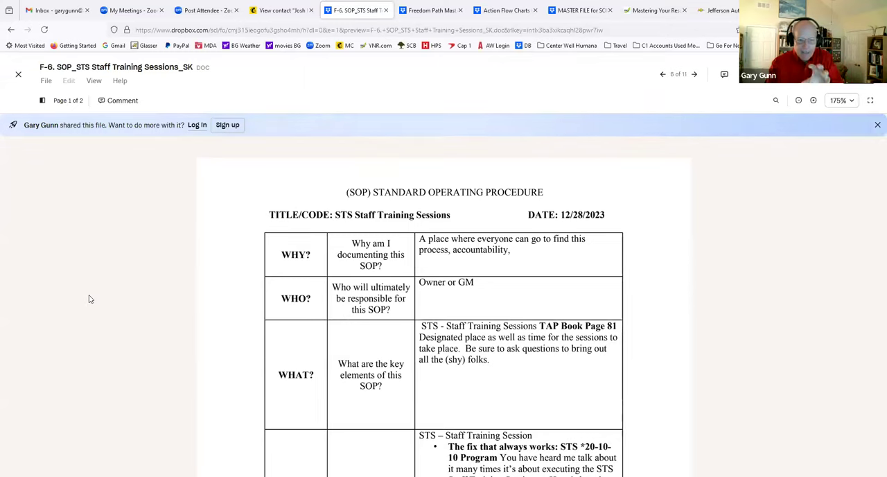
{"action": "mouse_move", "coordinate": [638, 368]}
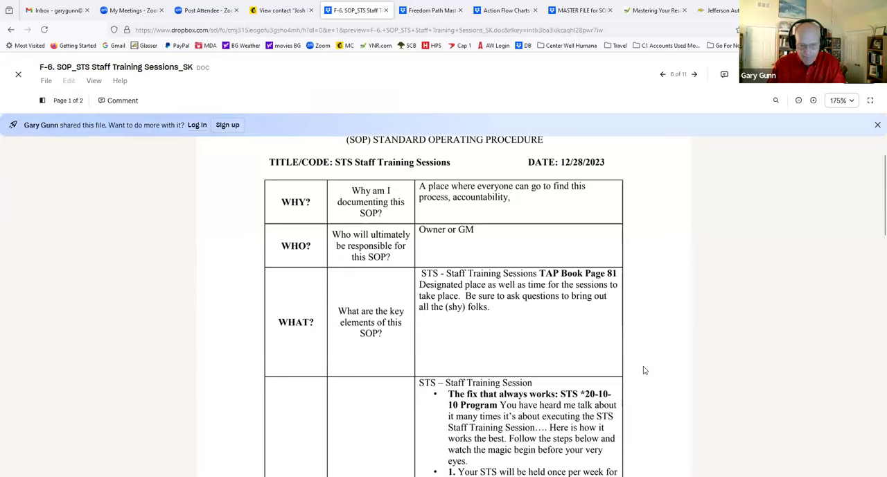
Step: Return to the top of F-6. SOP_STS Staff Training Sessions_SK and close its preview
{"action": "scroll", "scroll_direction": "up", "scroll_amount": 3}
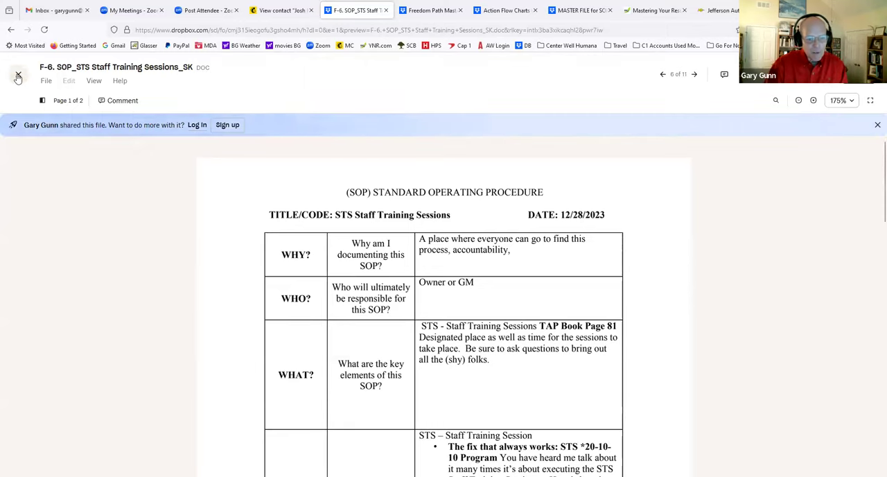
{"action": "left_click", "coordinate": [11, 29]}
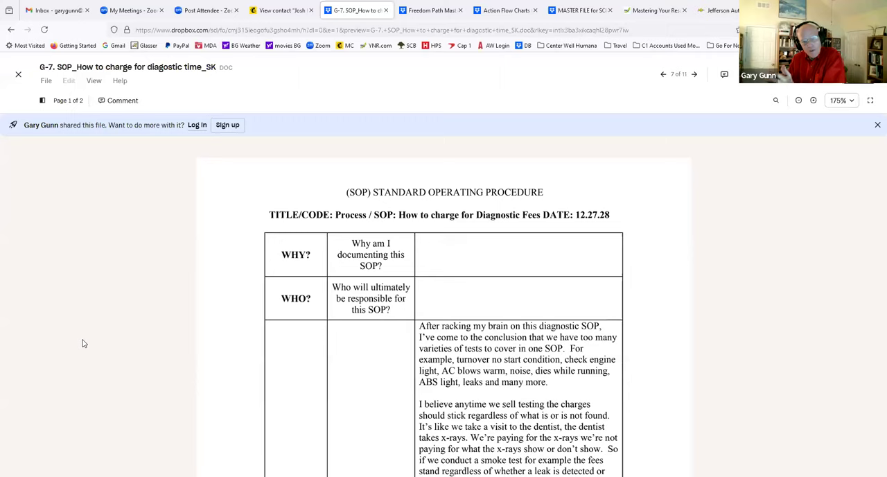
{"action": "mouse_move", "coordinate": [97, 337]}
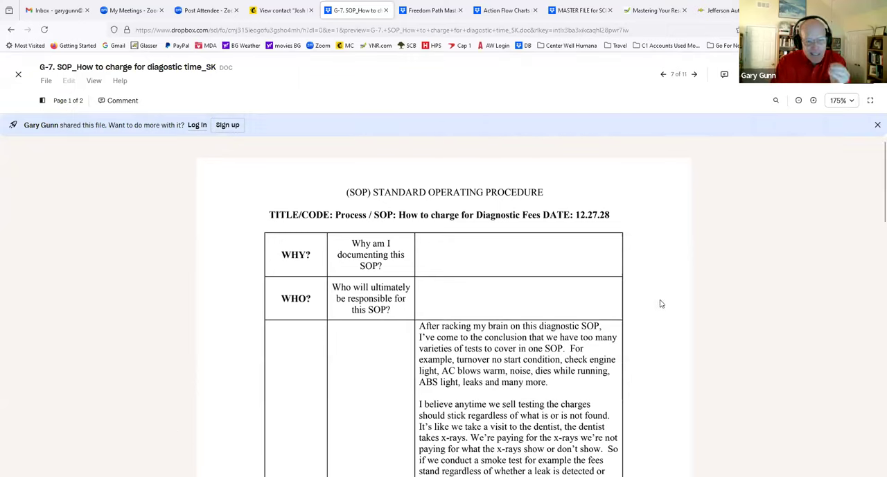
Step: Scroll through the G-7 diagnostic time SOP, back to the top, and close it
{"action": "scroll", "scroll_direction": "down", "scroll_amount": 3}
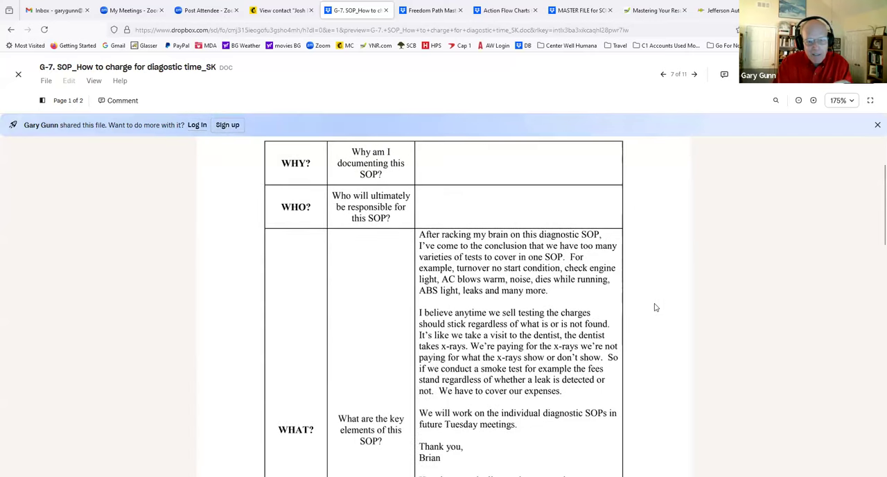
{"action": "scroll", "scroll_direction": "up", "scroll_amount": 3}
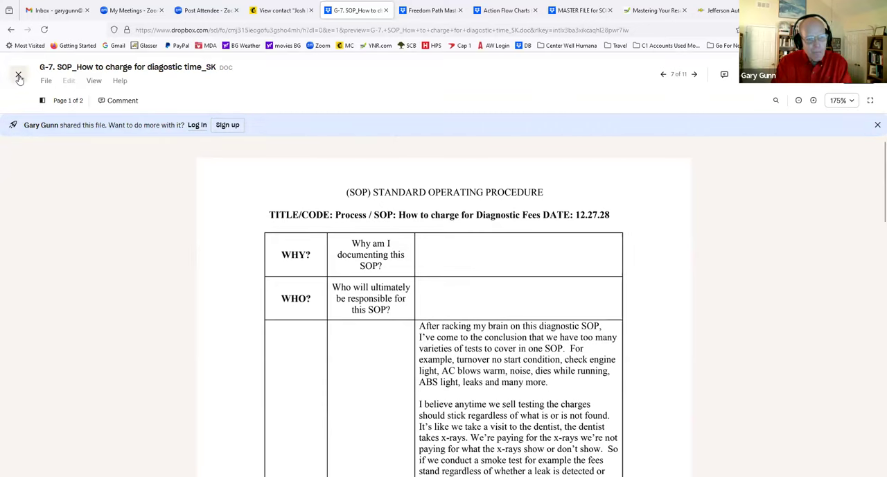
{"action": "left_click", "coordinate": [18, 77]}
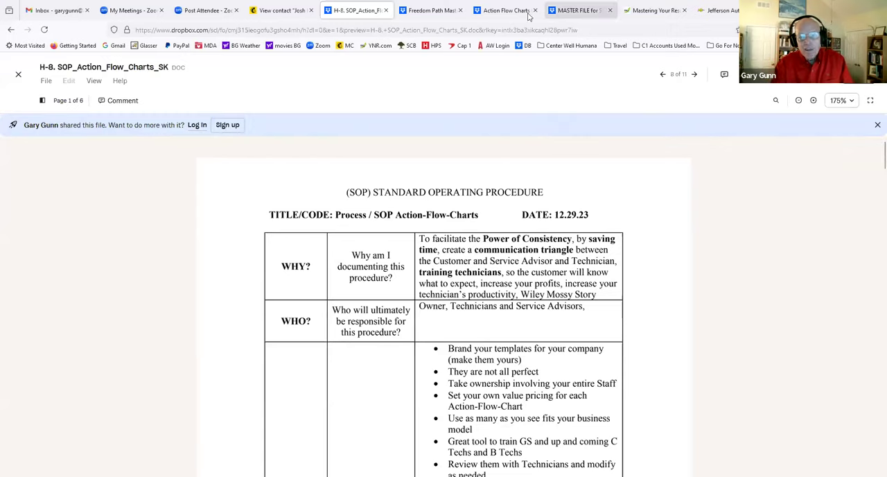
Step: Show the Action Flow Charts for Investors folder's files as grid thumbnails
{"action": "left_click", "coordinate": [506, 9]}
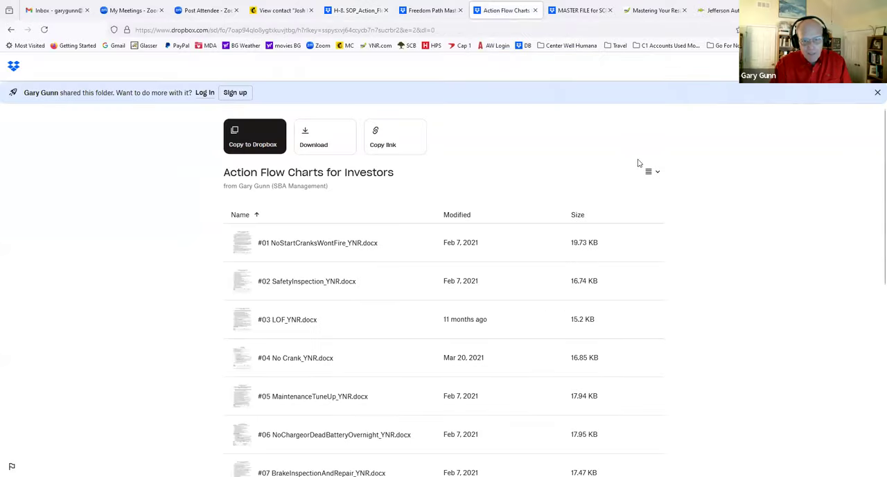
{"action": "left_click", "coordinate": [652, 171]}
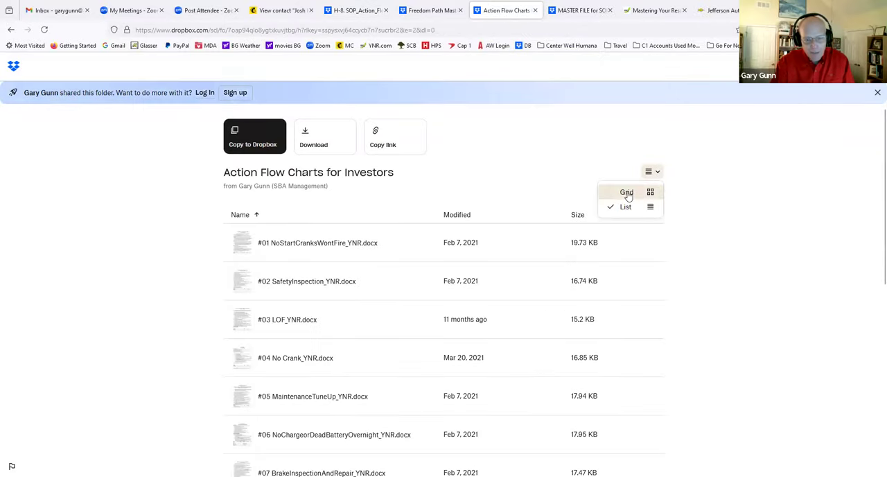
{"action": "left_click", "coordinate": [626, 192]}
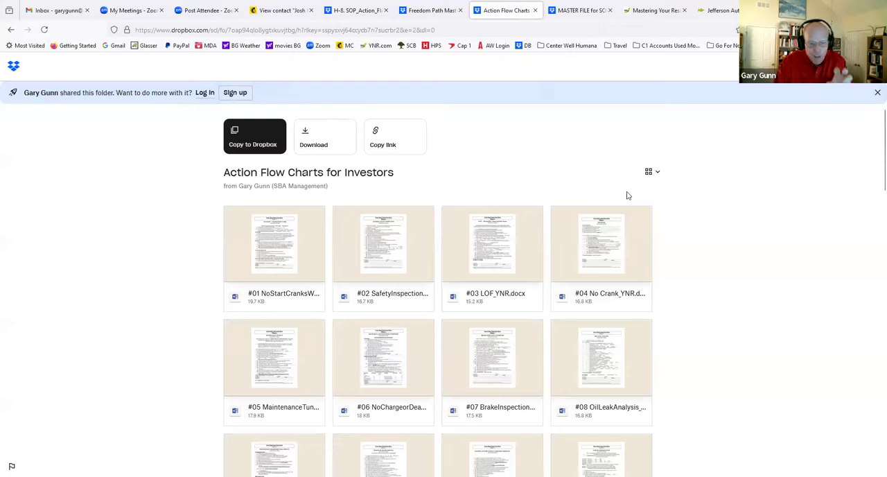
{"action": "mouse_move", "coordinate": [686, 310]}
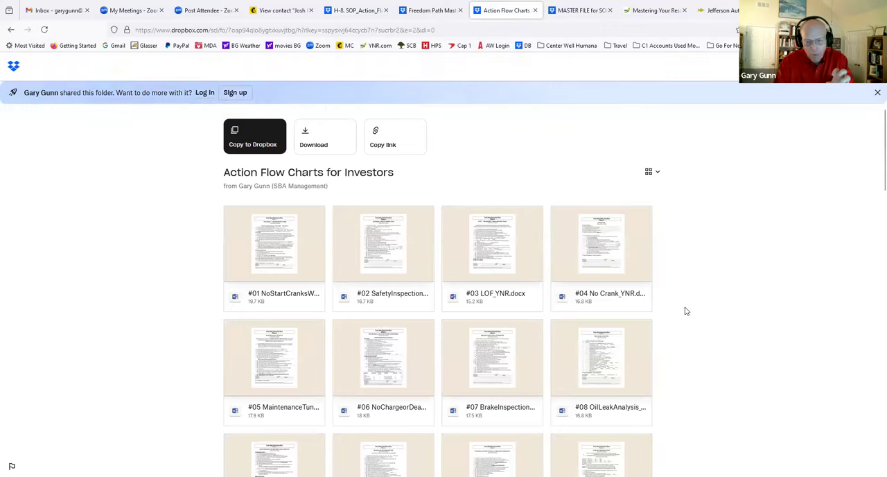
{"action": "scroll", "scroll_direction": "down", "scroll_amount": 3}
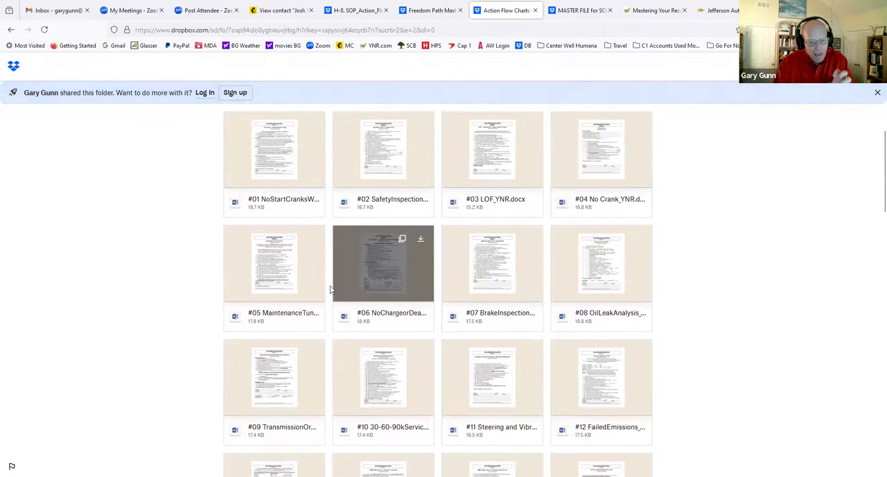
Step: Preview and scroll through the #06 NoChargeorDeadBatteryOvernight_YNR chart
{"action": "left_click", "coordinate": [382, 263]}
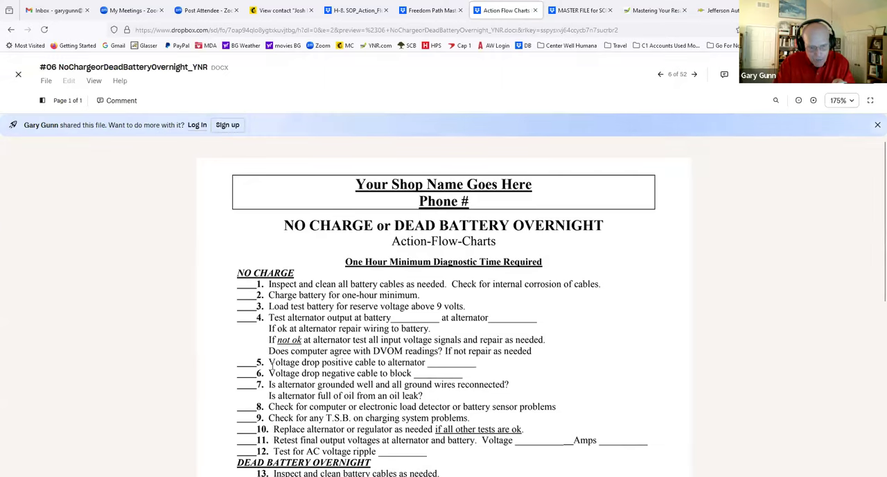
{"action": "scroll", "scroll_direction": "down", "scroll_amount": 3}
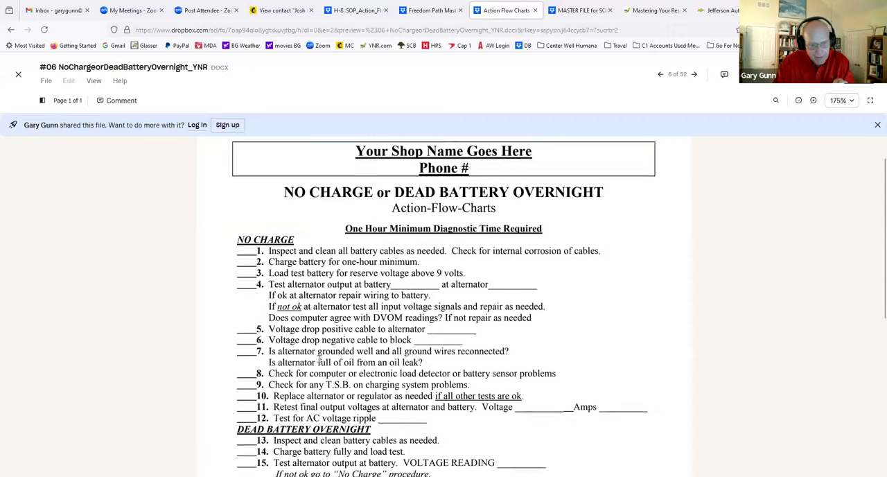
{"action": "scroll", "scroll_direction": "down", "scroll_amount": 3}
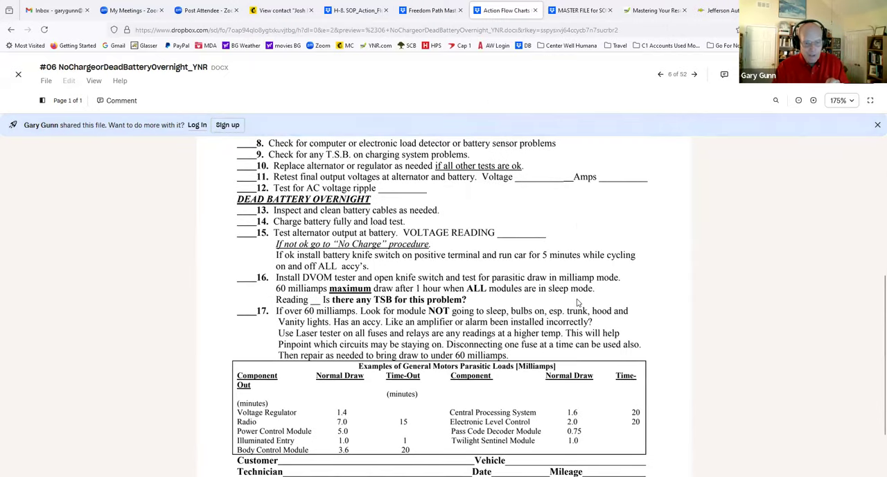
{"action": "scroll", "scroll_direction": "up", "scroll_amount": 3}
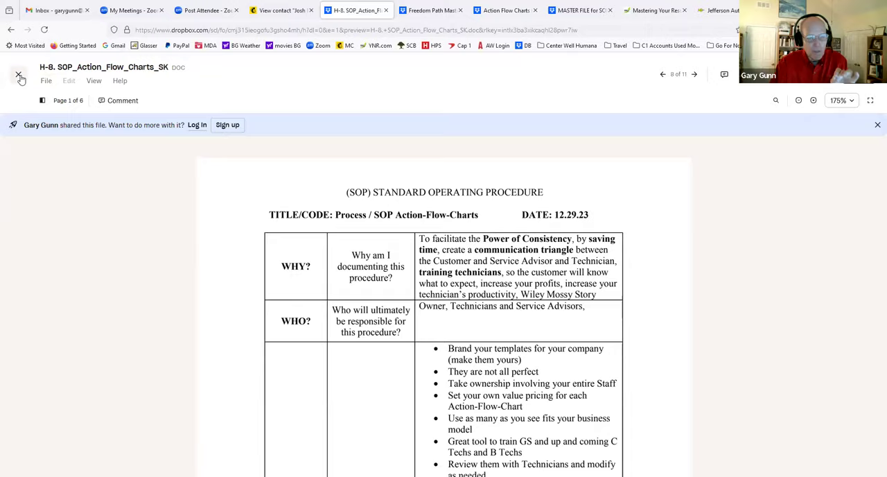
{"action": "left_click", "coordinate": [19, 74]}
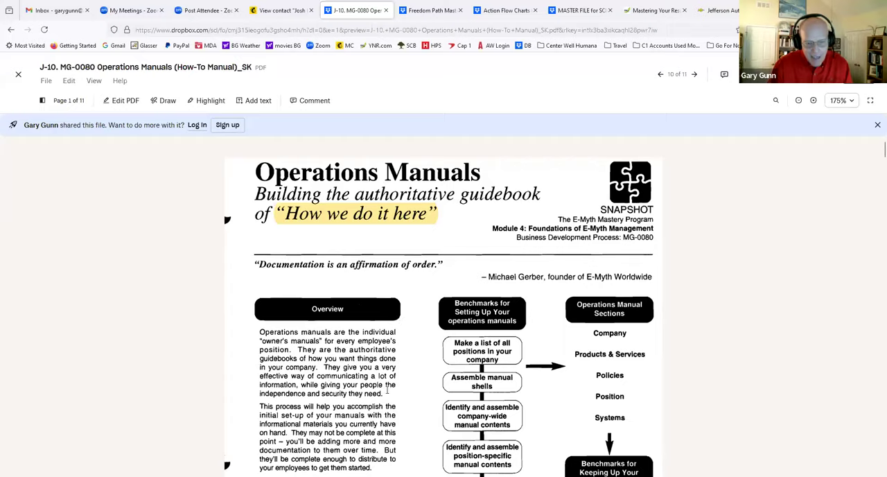
Step: Scroll the J-10 Operations Manuals (How-To Manual) PDF and back up, then close it
{"action": "scroll", "scroll_direction": "down", "scroll_amount": 3}
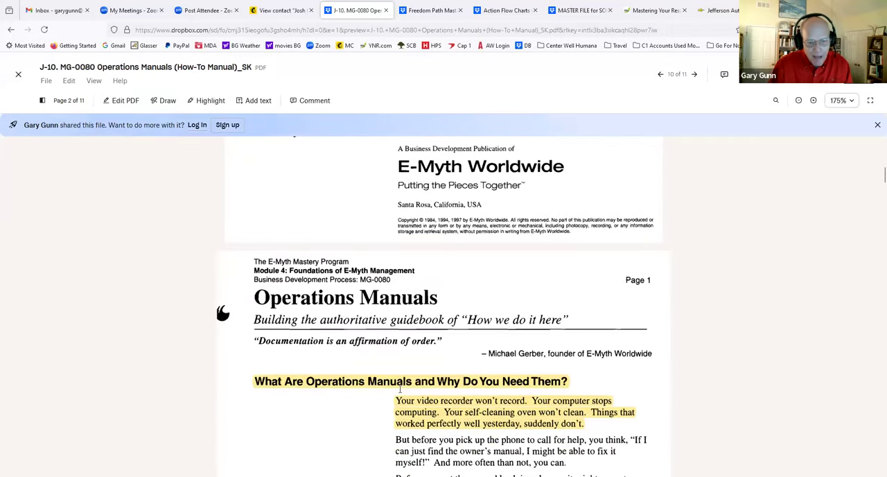
{"action": "scroll", "scroll_direction": "up", "scroll_amount": 3}
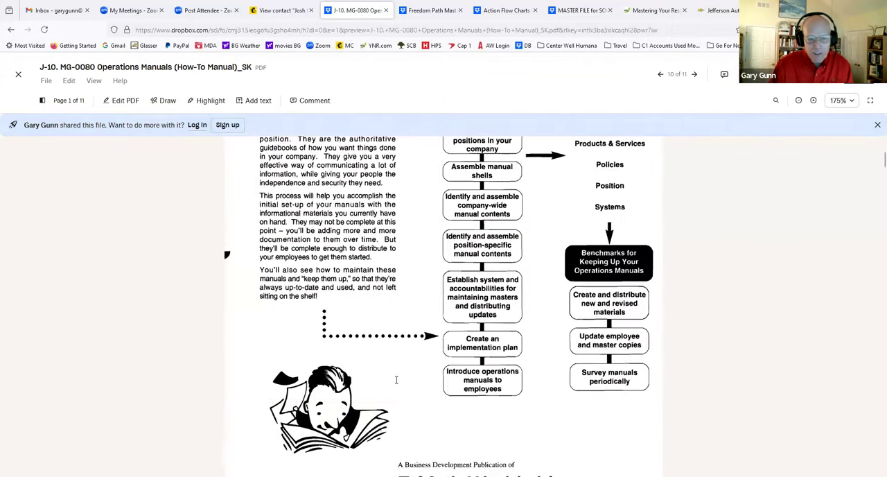
{"action": "scroll", "scroll_direction": "up", "scroll_amount": 3}
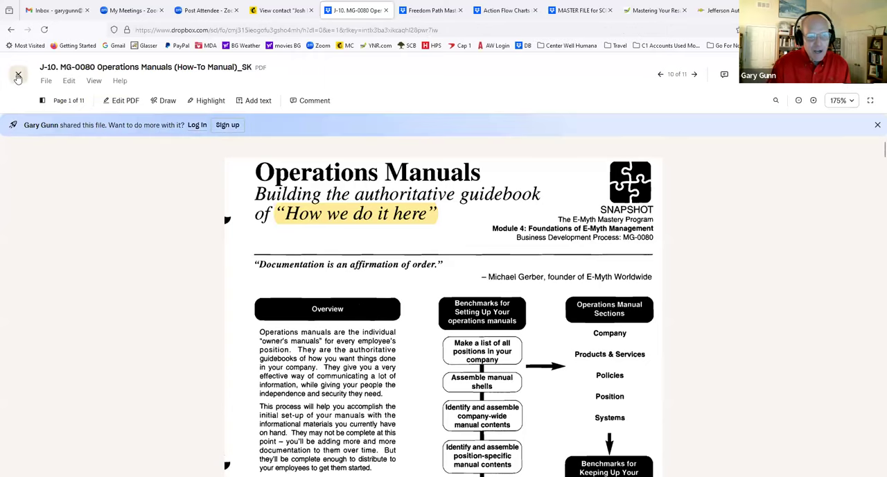
{"action": "left_click", "coordinate": [18, 76]}
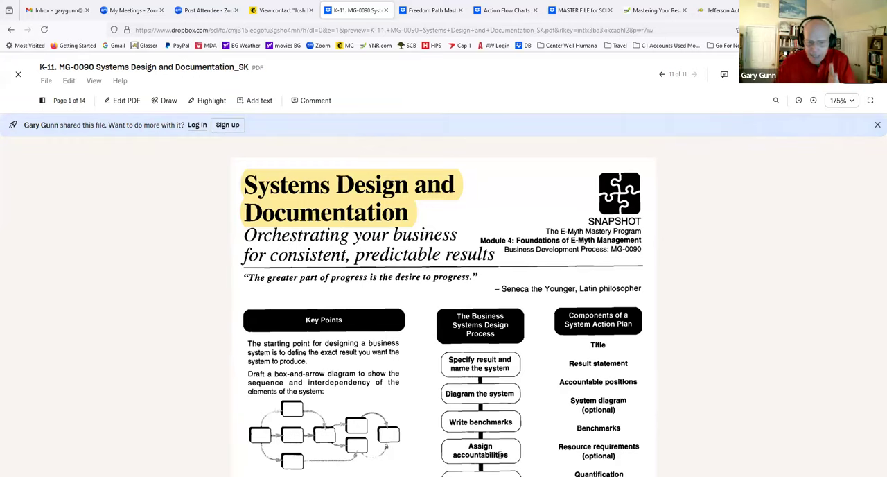
{"action": "mouse_move", "coordinate": [361, 321]}
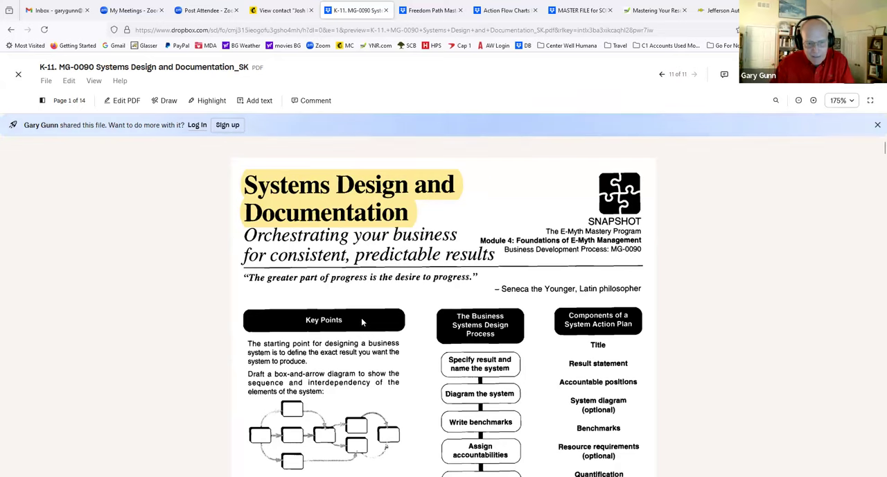
Step: Scroll through the pages of the K-11 MG-0090 Systems Design and Documentation PDF
{"action": "scroll", "scroll_direction": "down", "scroll_amount": 3}
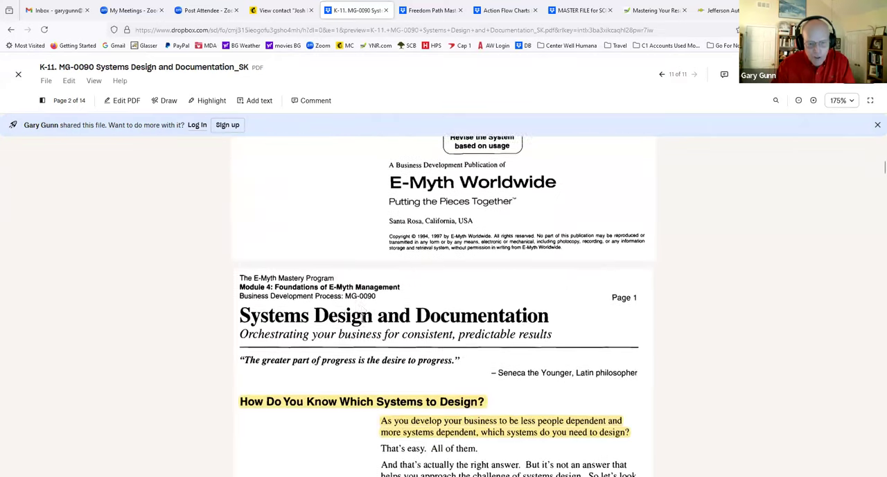
{"action": "scroll", "scroll_direction": "down", "scroll_amount": 3}
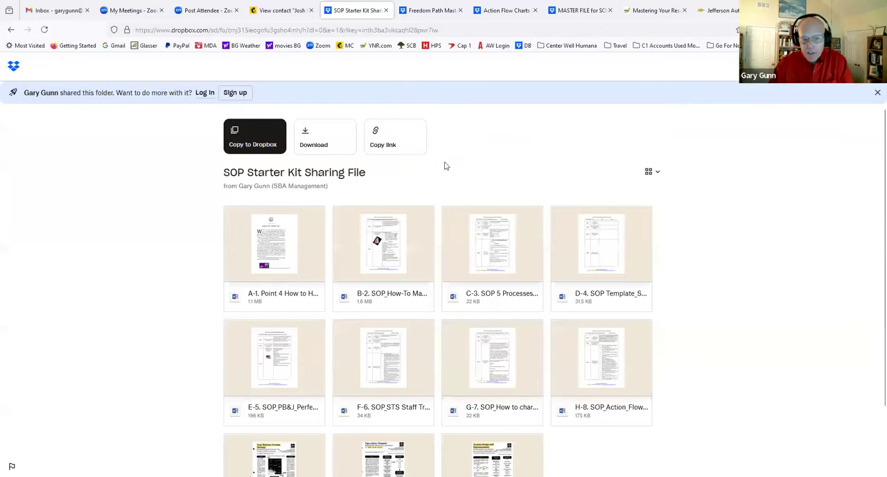
{"action": "mouse_move", "coordinate": [415, 180]}
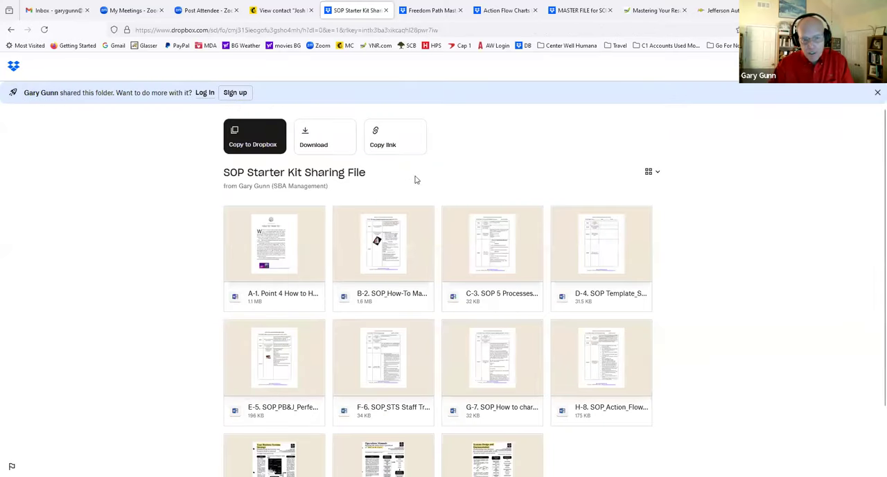
{"action": "mouse_move", "coordinate": [461, 180]}
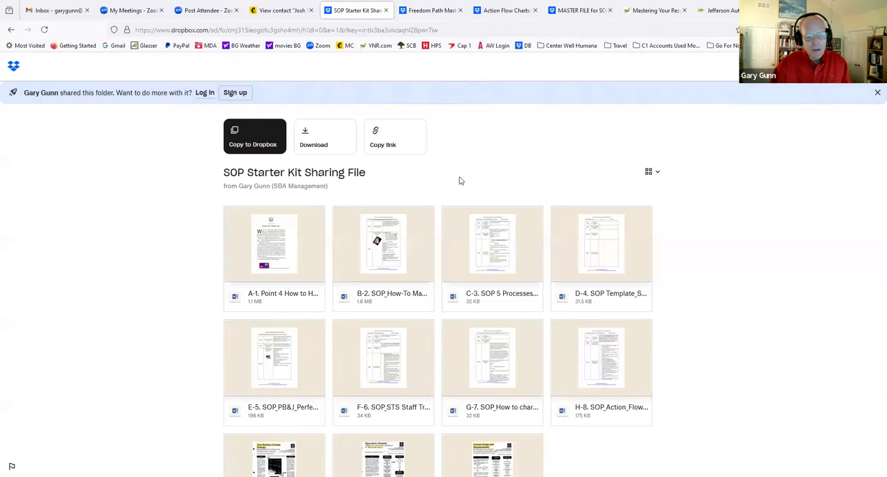
{"action": "mouse_move", "coordinate": [62, 187]}
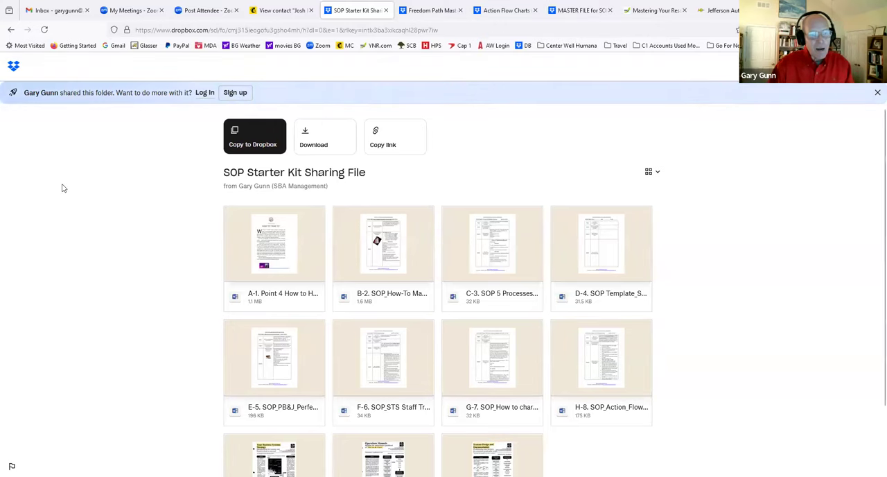